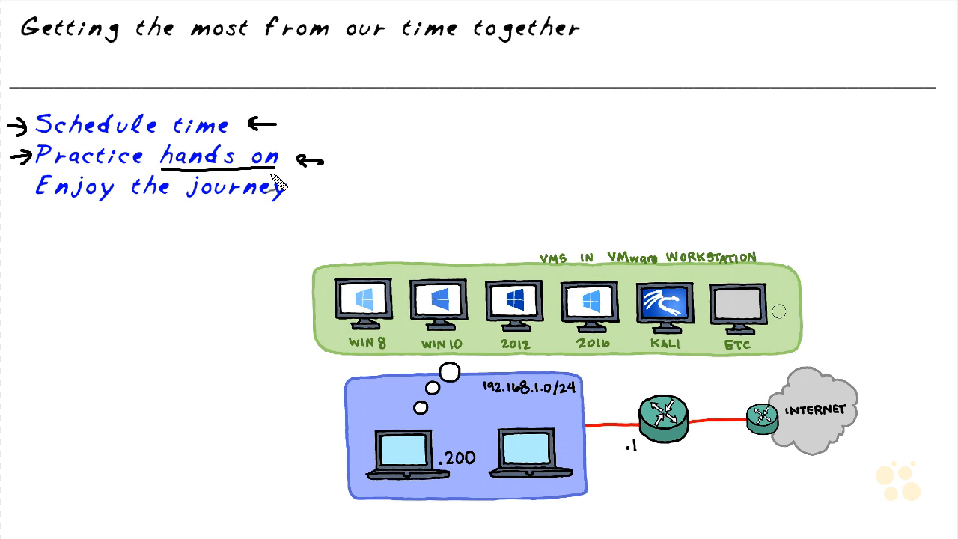
pyautogui.moveTo(348, 180)
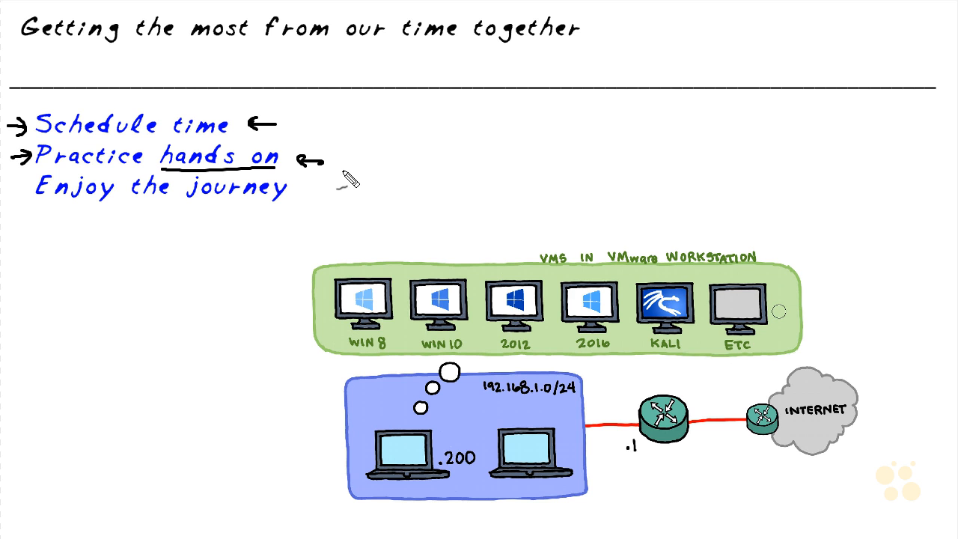
pyautogui.moveTo(363, 137)
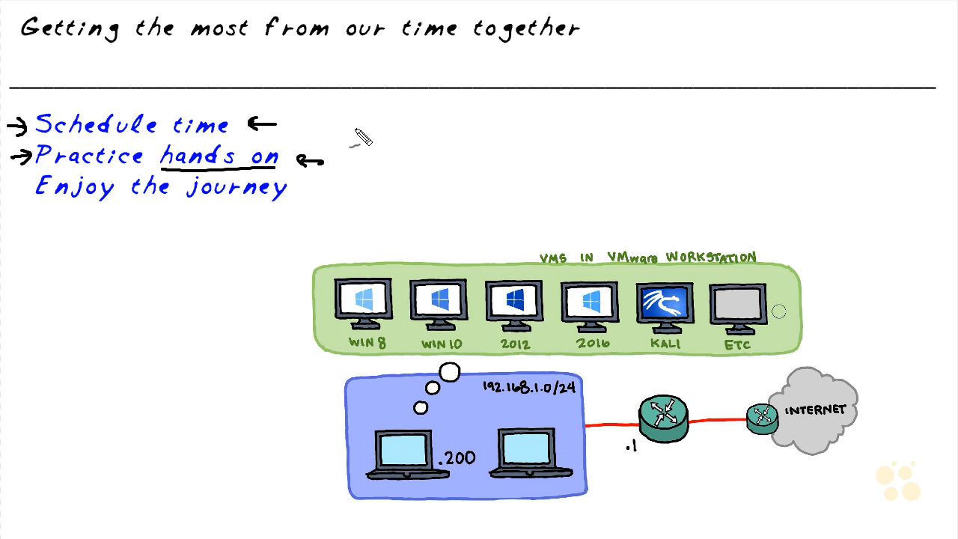